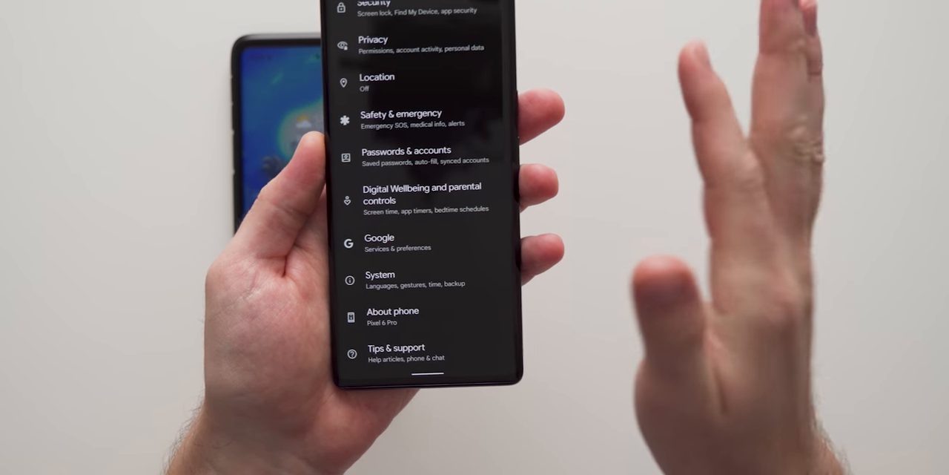
Step: Go to System and into Reset options
{"action": "left_click", "coordinate": [380, 278]}
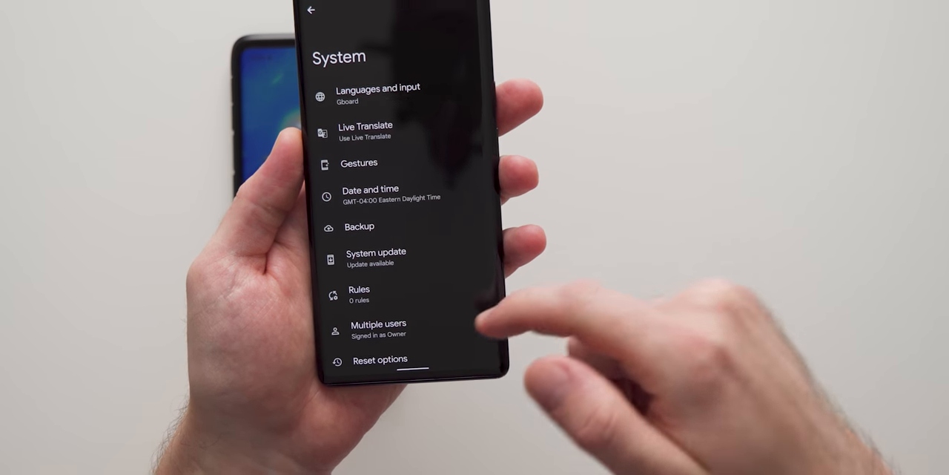
{"action": "scroll", "scroll_direction": "up", "scroll_amount": 3}
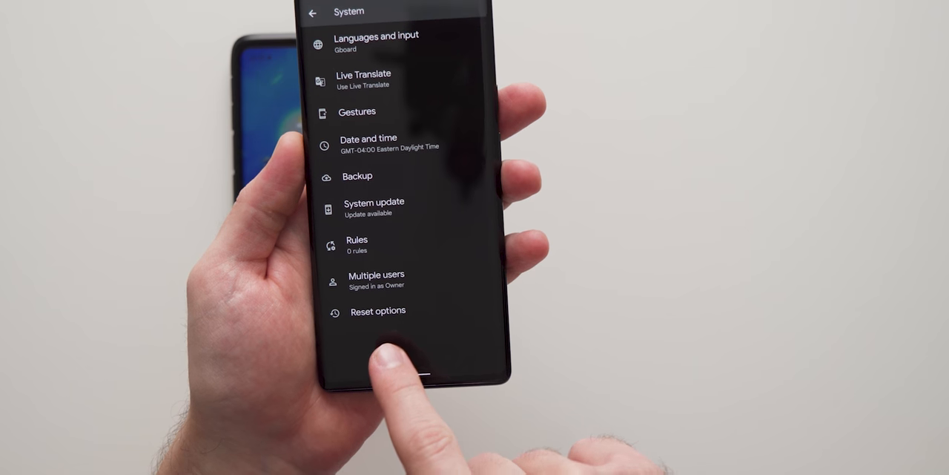
{"action": "left_click", "coordinate": [378, 311]}
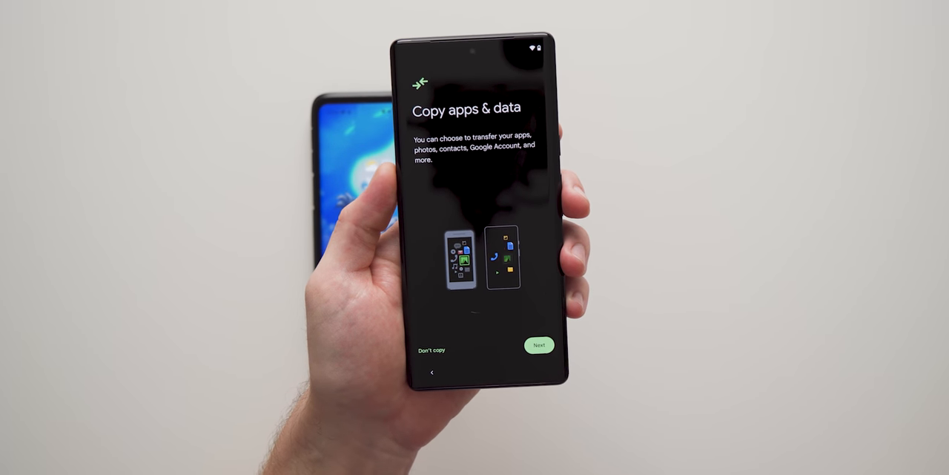
Step: Choose Copy apps & data and continue to the Use your old phone screen
{"action": "left_click", "coordinate": [539, 345]}
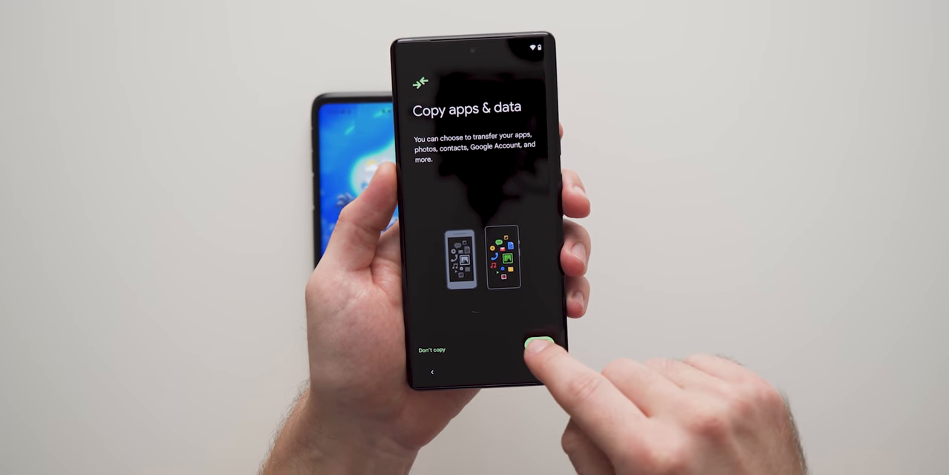
{"action": "left_click", "coordinate": [540, 346]}
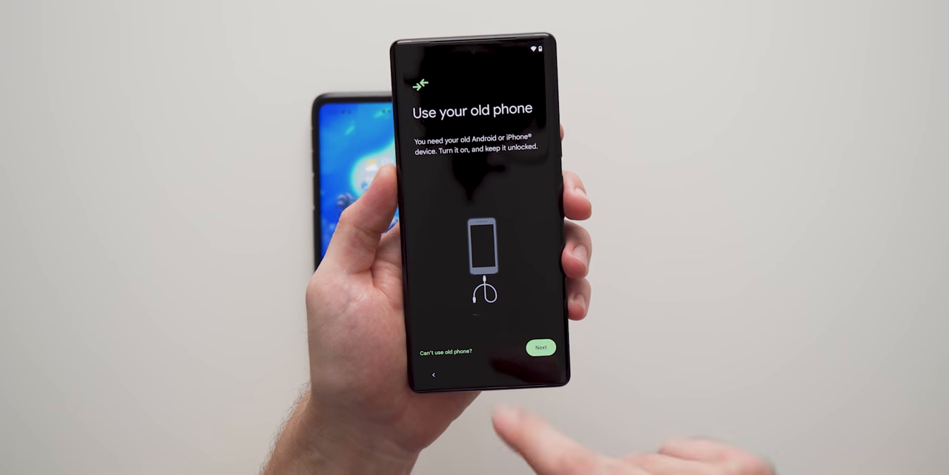